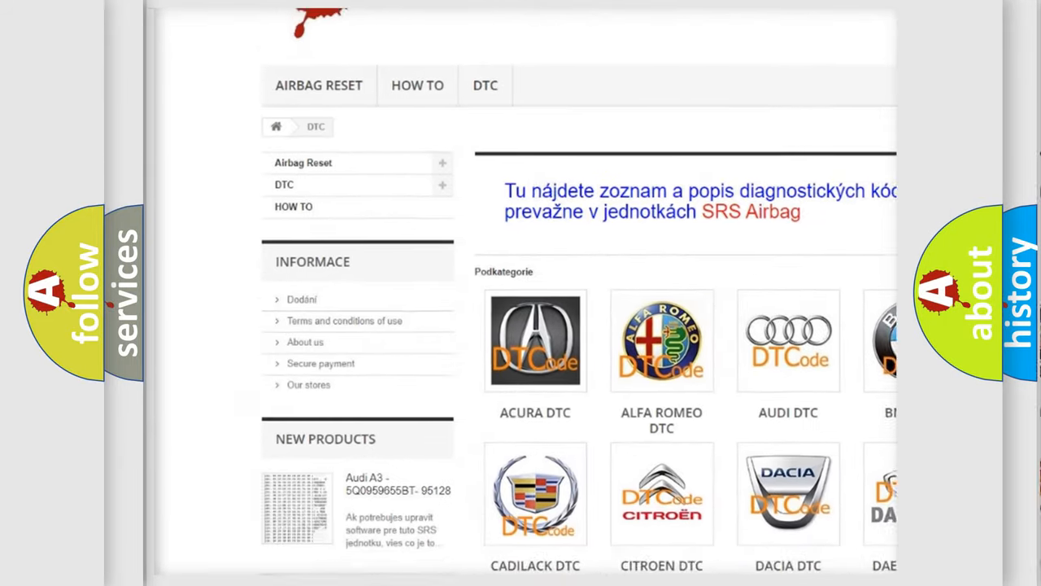
{"action": "scroll", "scroll_direction": "down", "scroll_amount": 3}
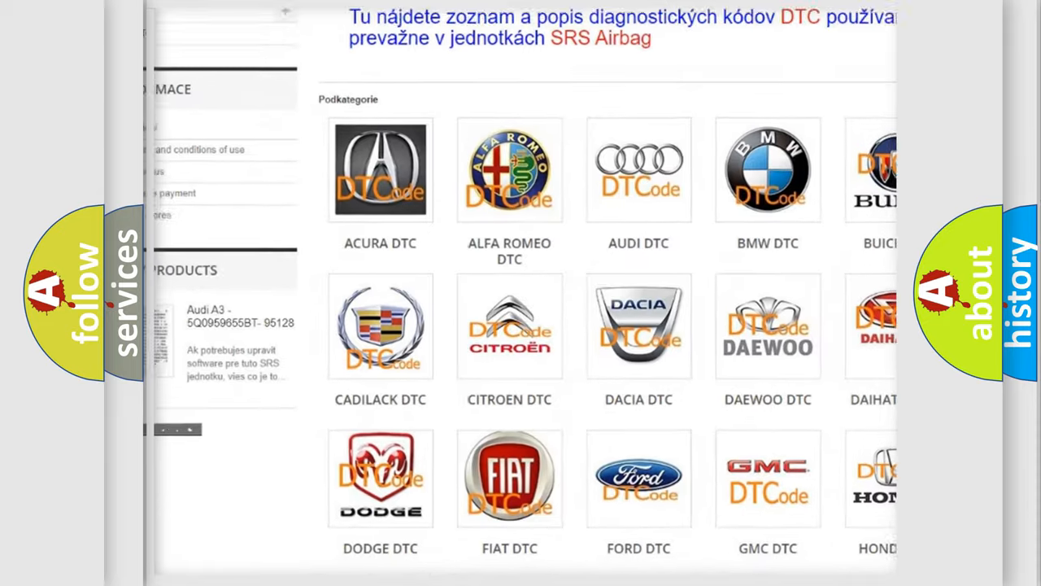